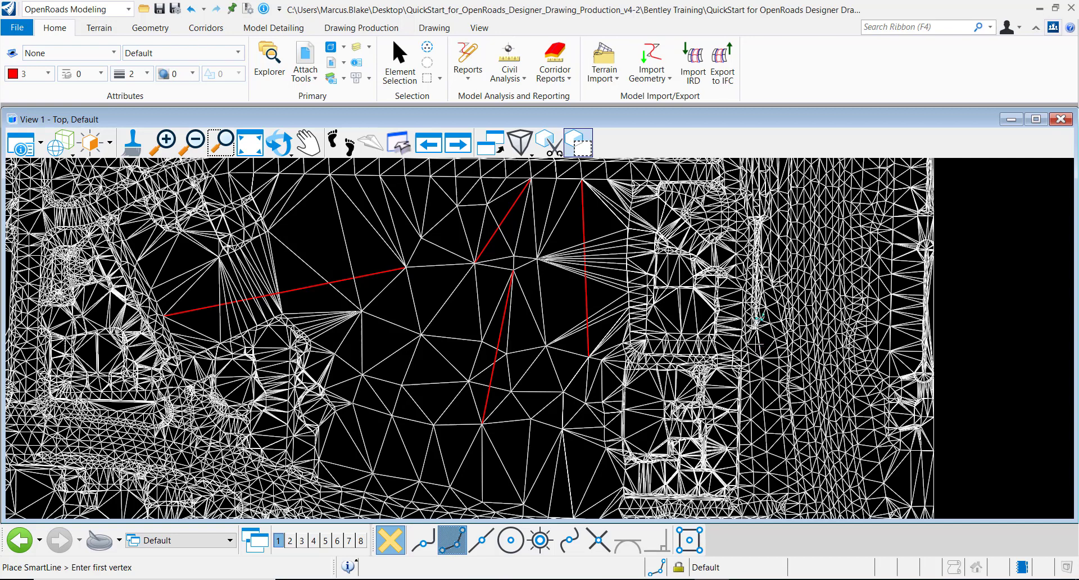
pyautogui.moveTo(654, 296)
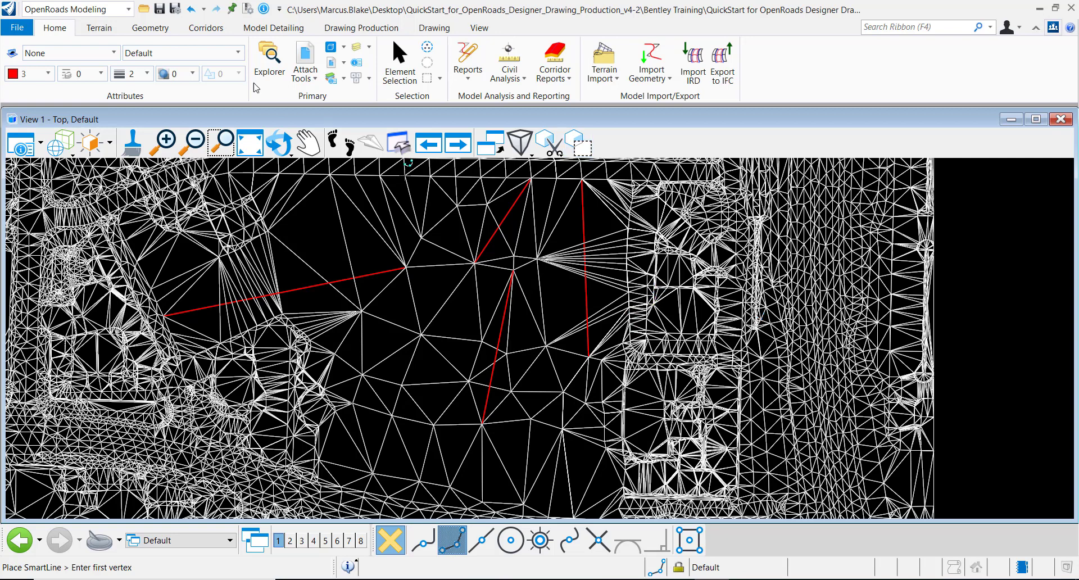
pyautogui.moveTo(269, 61)
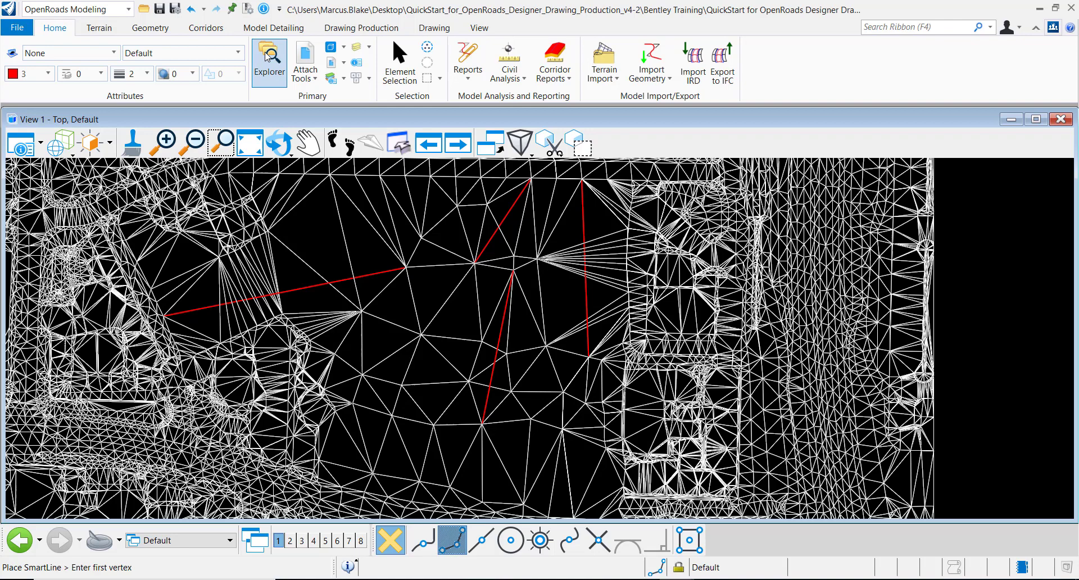
# Step: Expand Terrain from dtm.dgn > Terrain Models > Not Featurized to reveal Meadow Park Existing
pyautogui.click(269, 62)
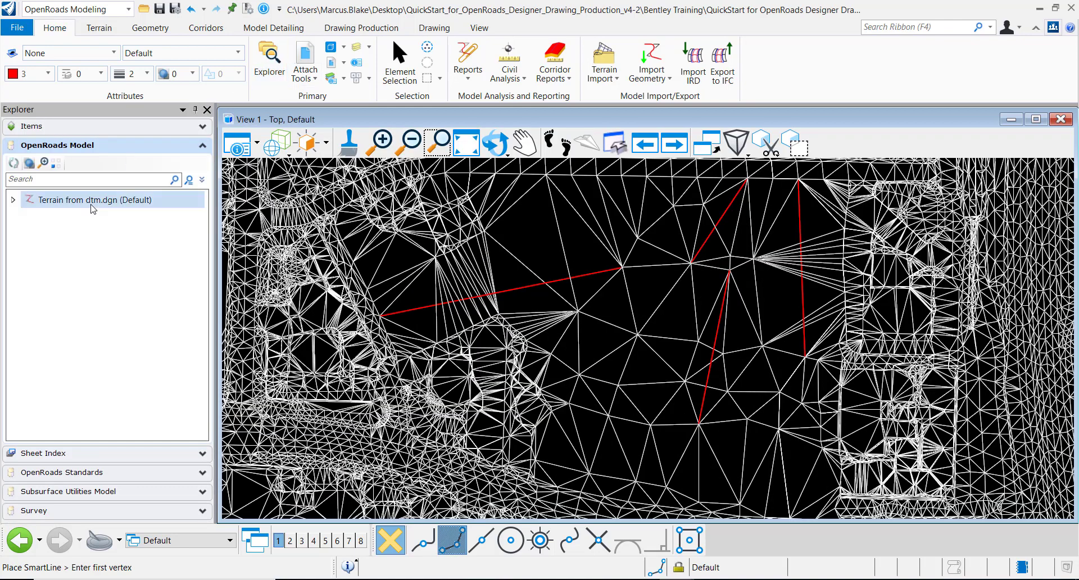
pyautogui.click(12, 200)
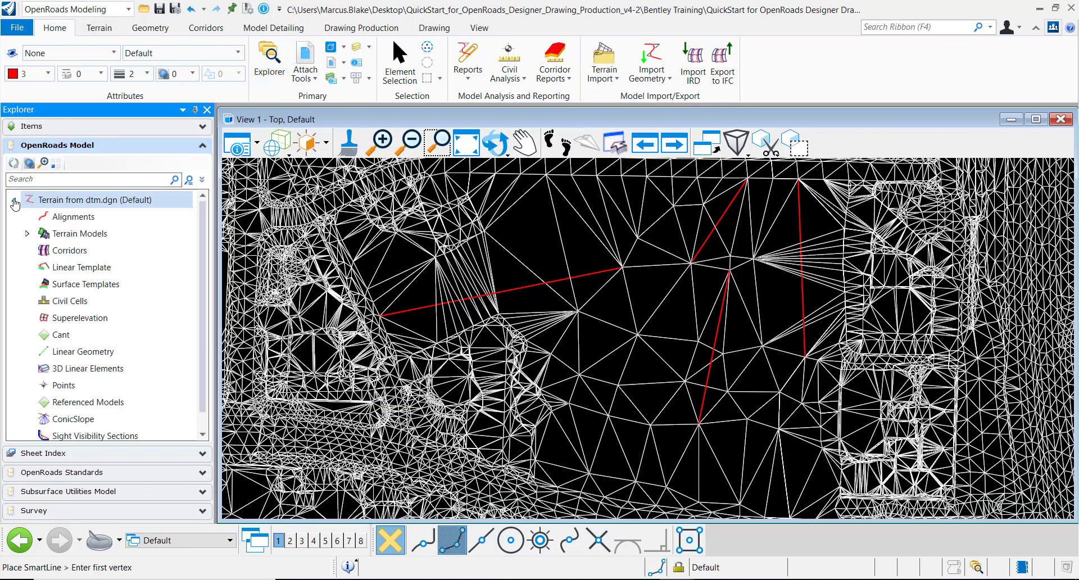
pyautogui.click(80, 234)
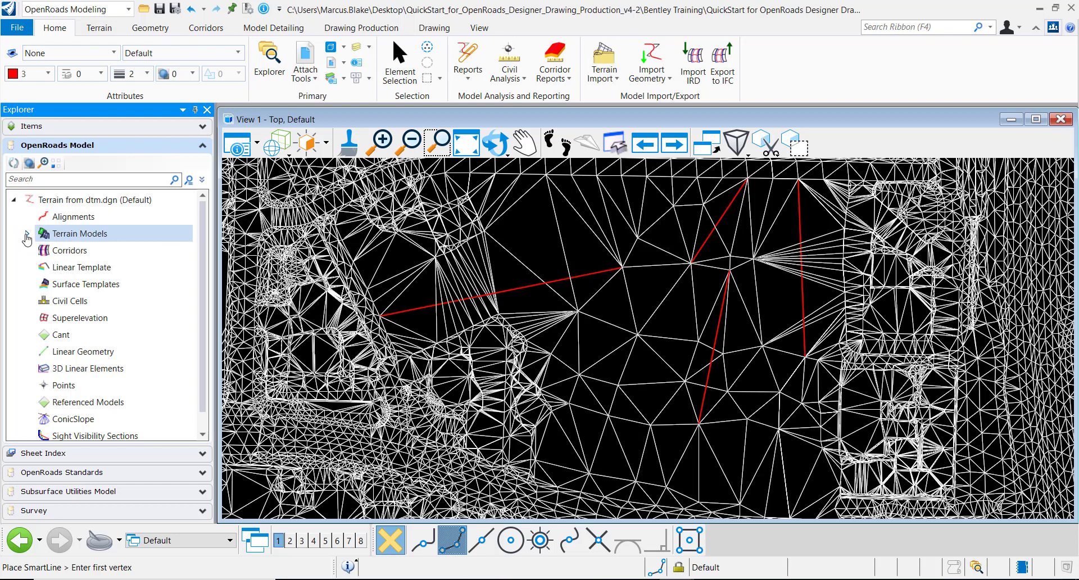
pyautogui.click(26, 234)
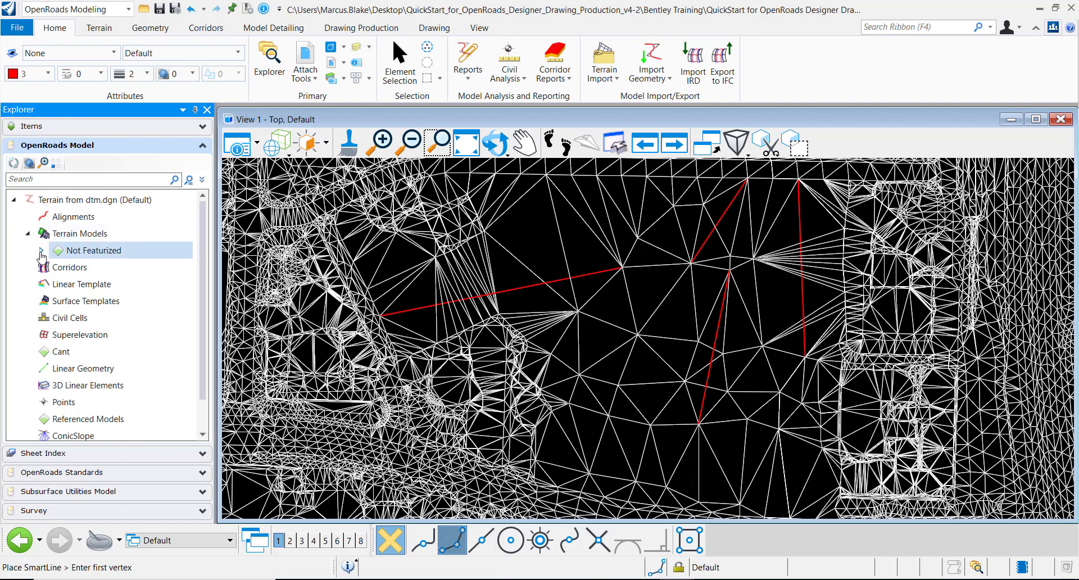
pyautogui.click(41, 250)
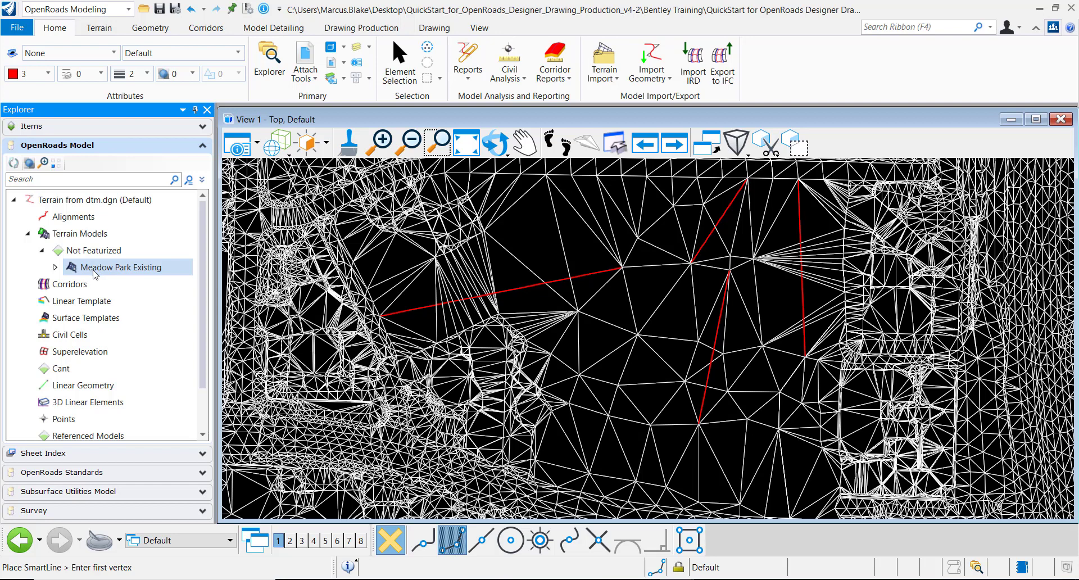
pyautogui.moveTo(113, 269)
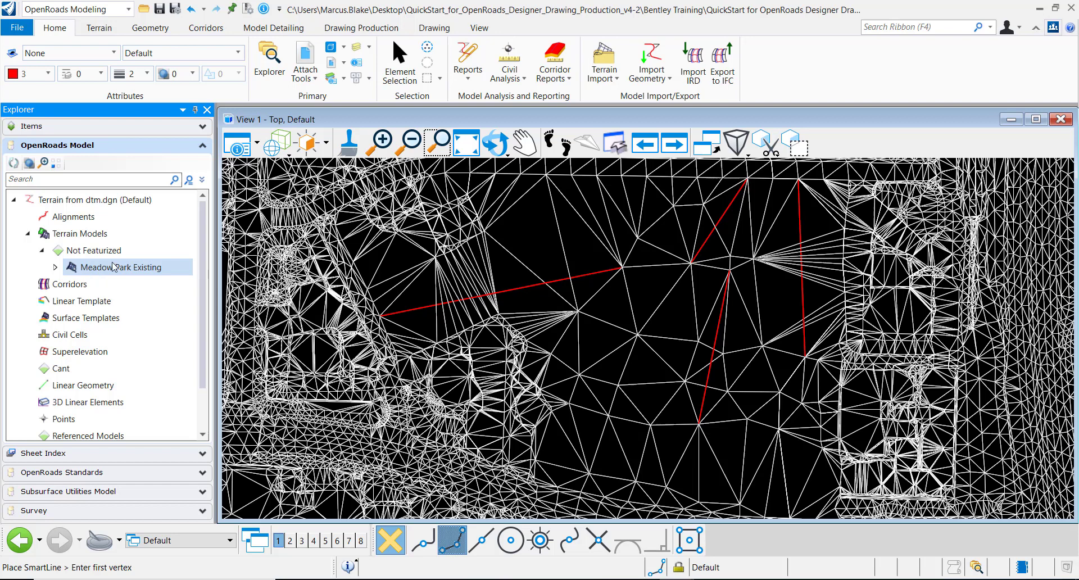
# Step: Activate Element Selection to pick elements in the terrain view
pyautogui.click(399, 62)
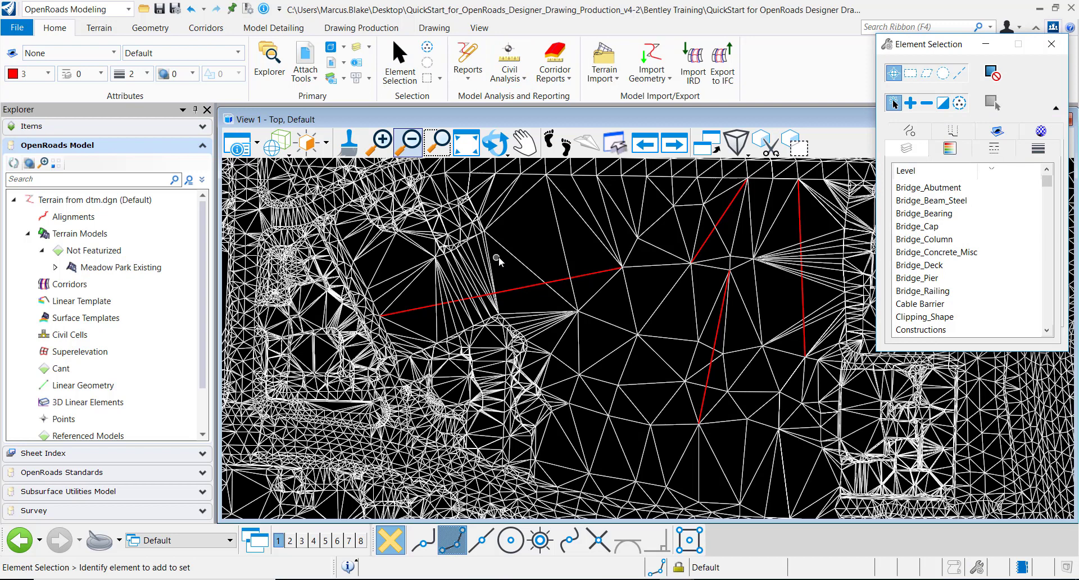
pyautogui.moveTo(558, 274)
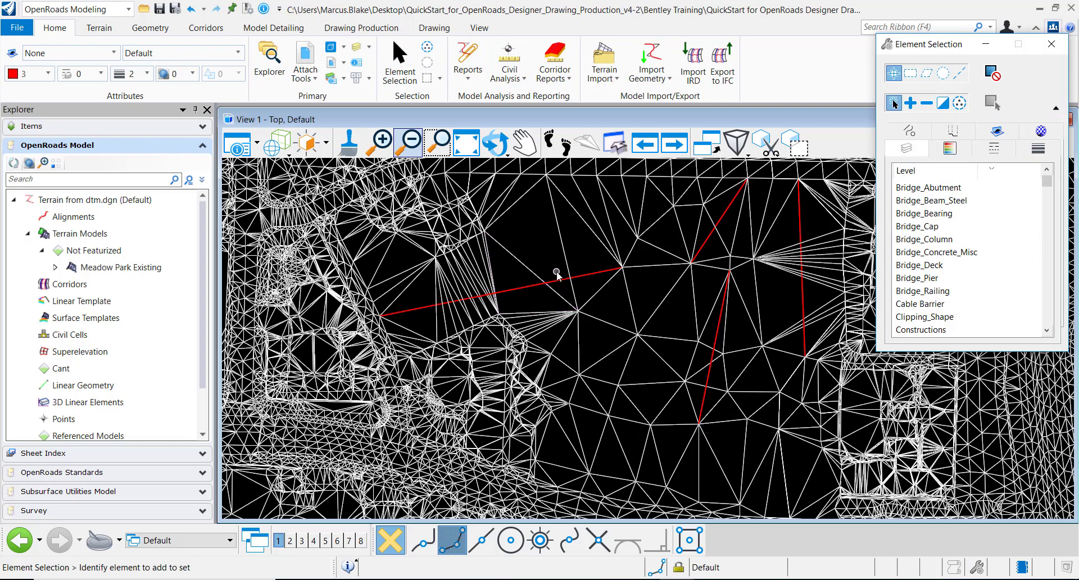
pyautogui.moveTo(557, 281)
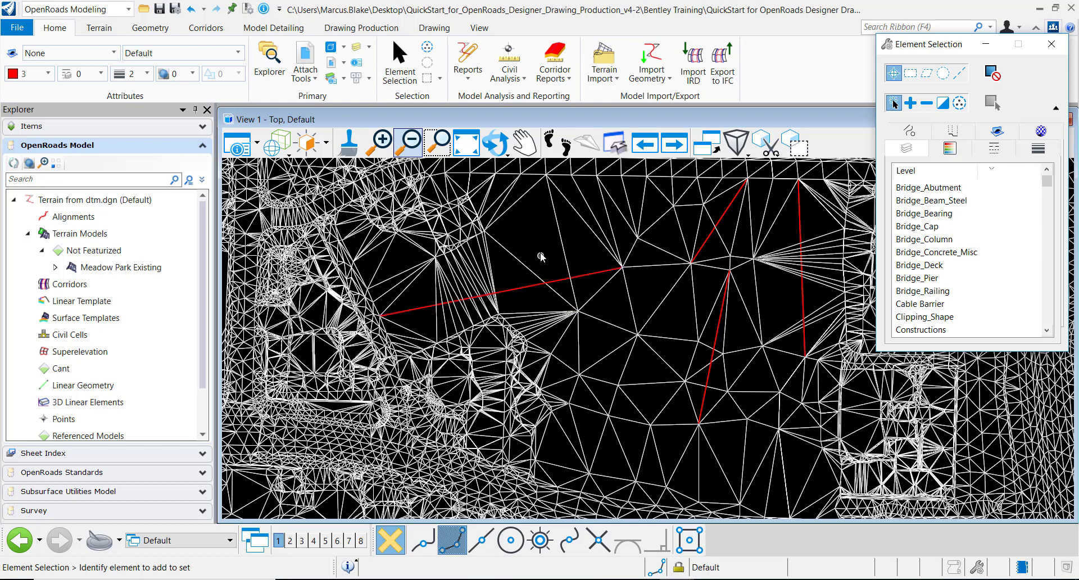
pyautogui.moveTo(540, 250)
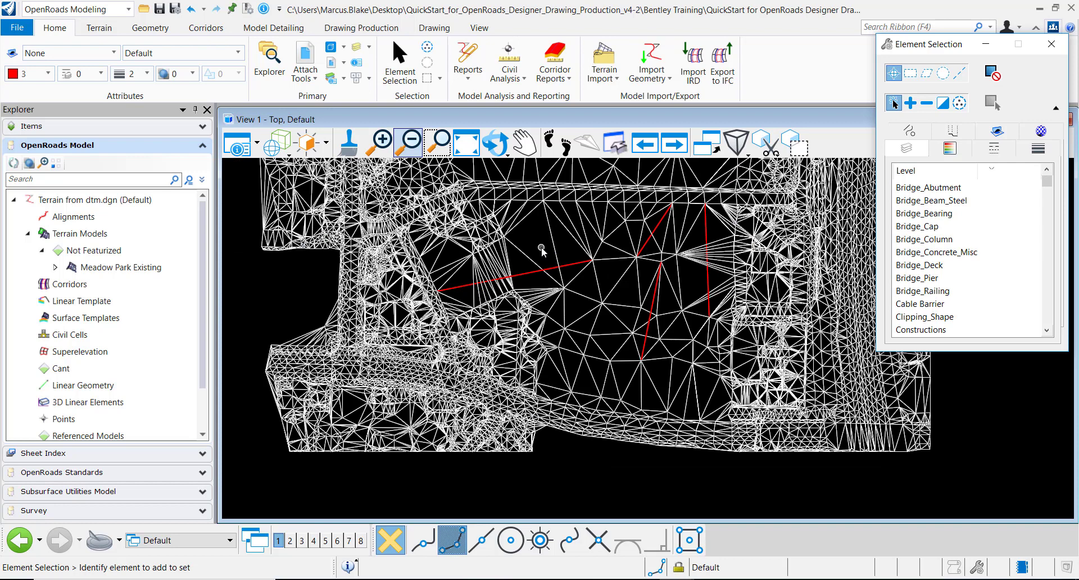
pyautogui.moveTo(546, 251)
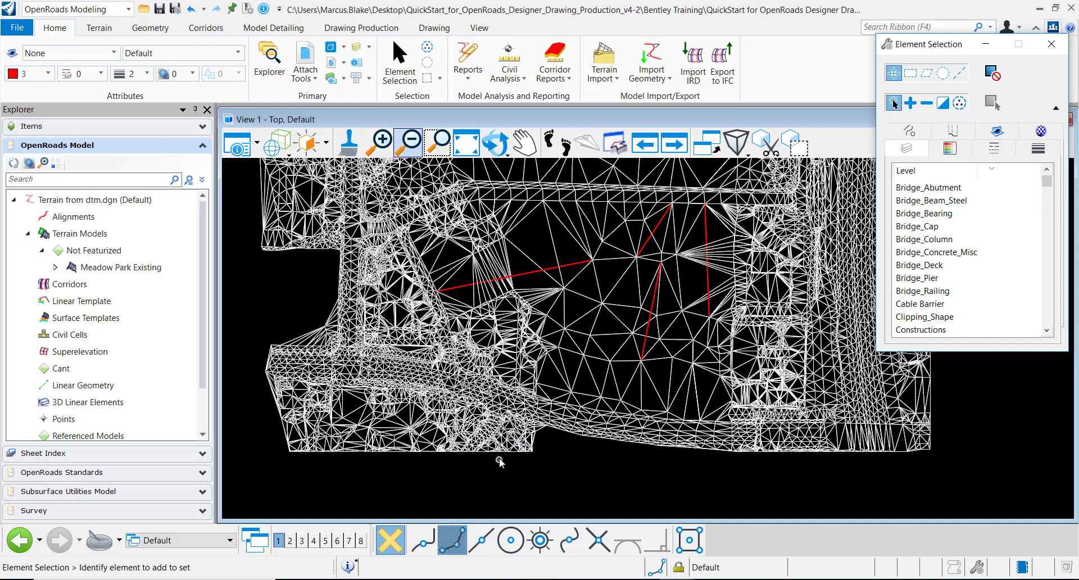
# Step: Set Meadow Park Existing's Triangles to Off, then box-select the four red interior lines
pyautogui.click(513, 456)
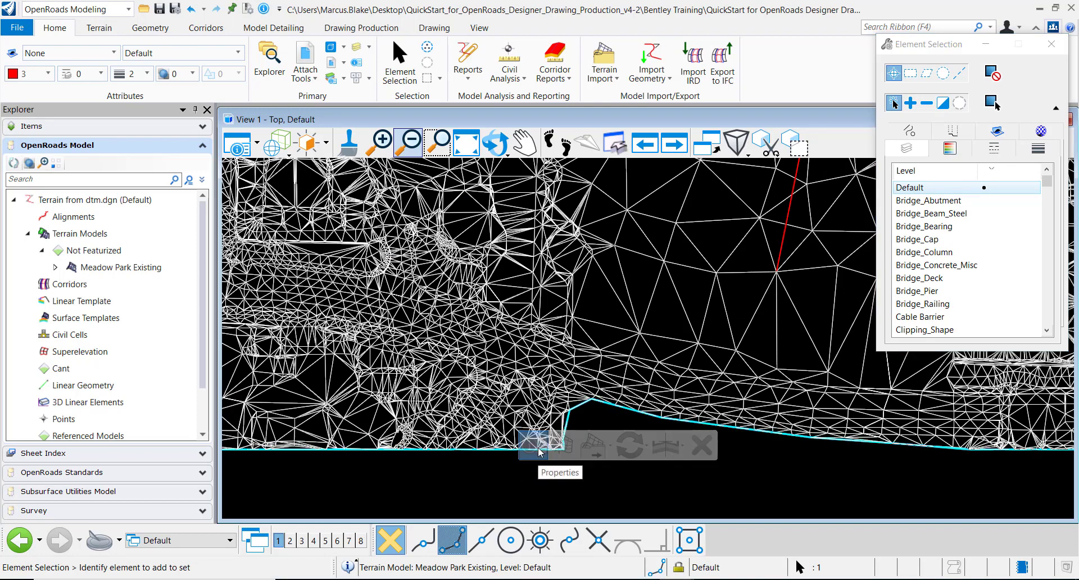
pyautogui.click(535, 444)
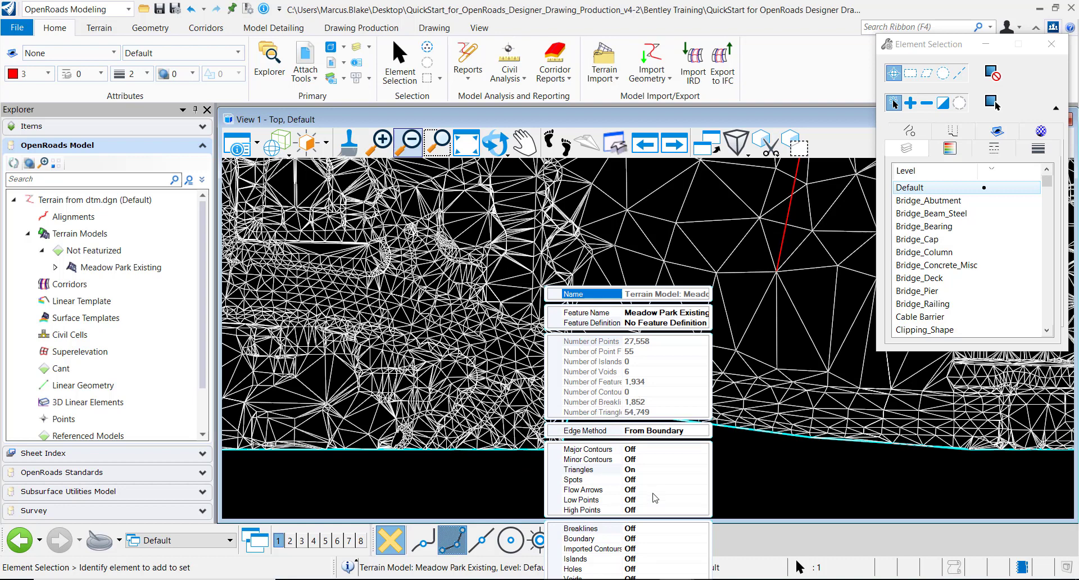
pyautogui.click(703, 469)
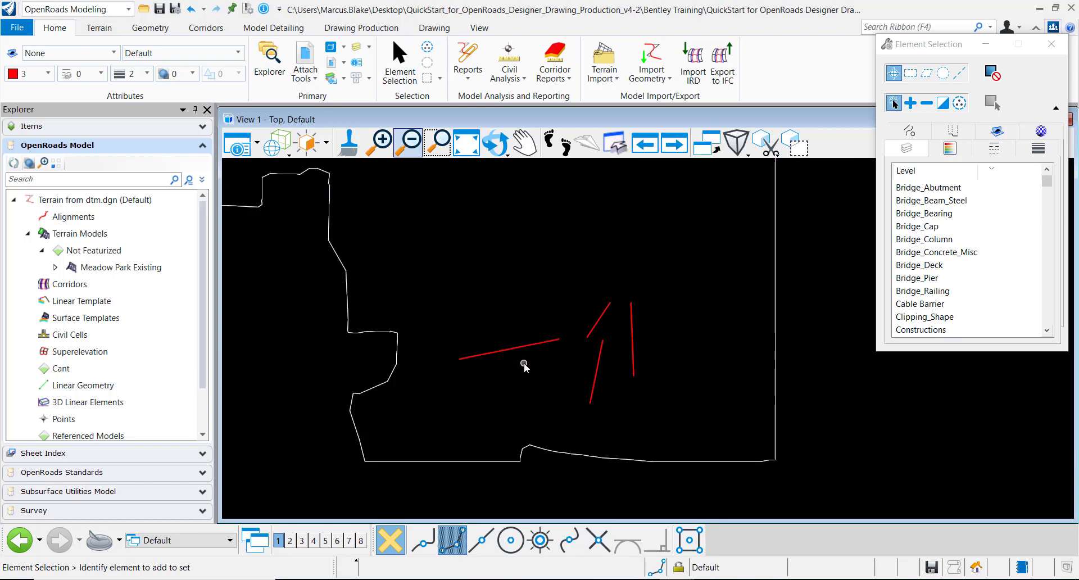
pyautogui.moveTo(523, 365); pyautogui.dragTo(705, 427)
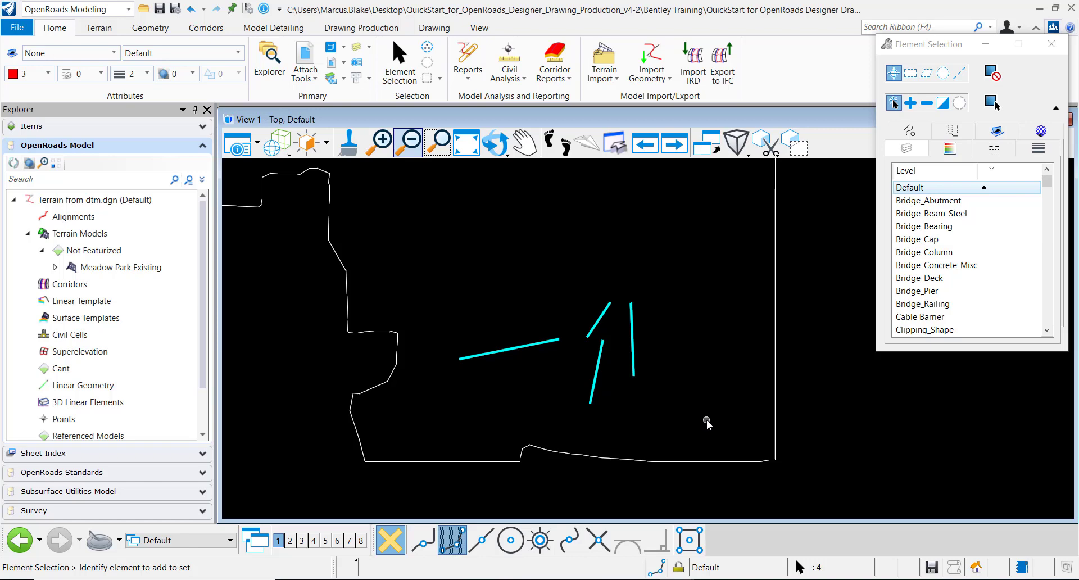
pyautogui.moveTo(790, 397)
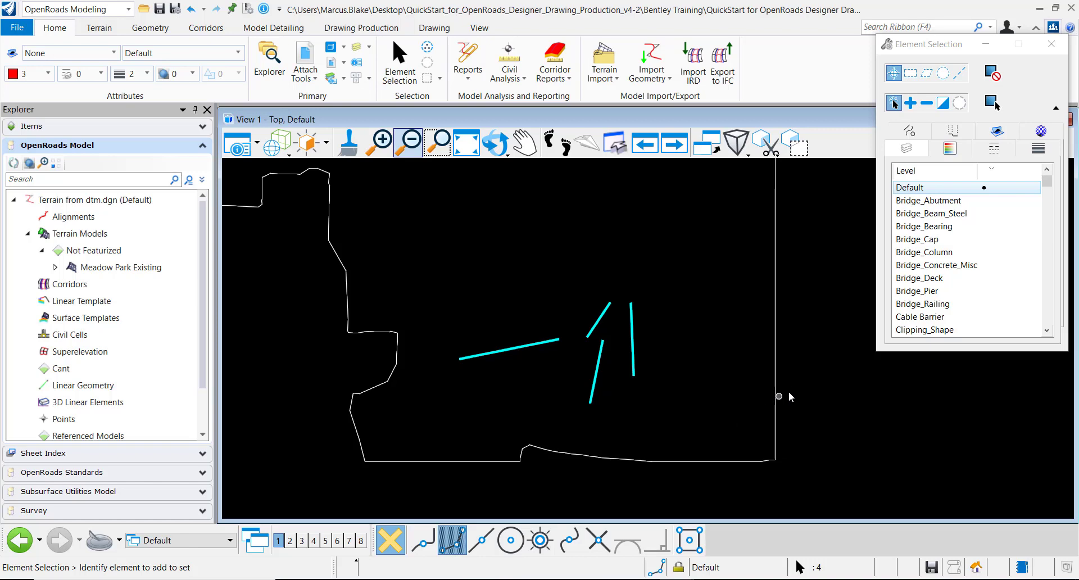
pyautogui.moveTo(851, 164)
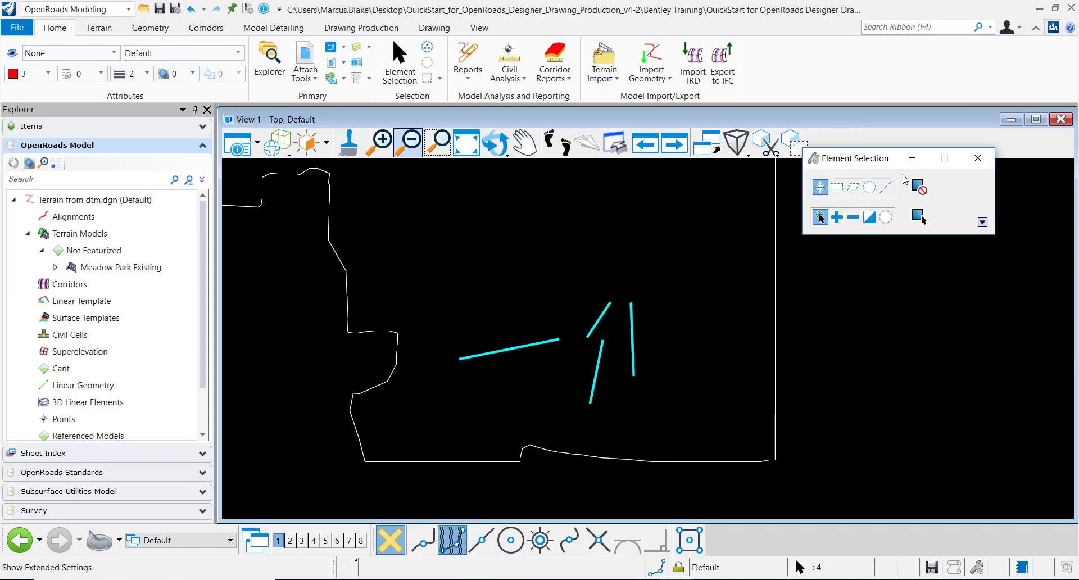
# Step: Extend the Element Selection criteria and filter by the red colour to hold the four lines
pyautogui.moveTo(854, 158); pyautogui.dragTo(869, 52)
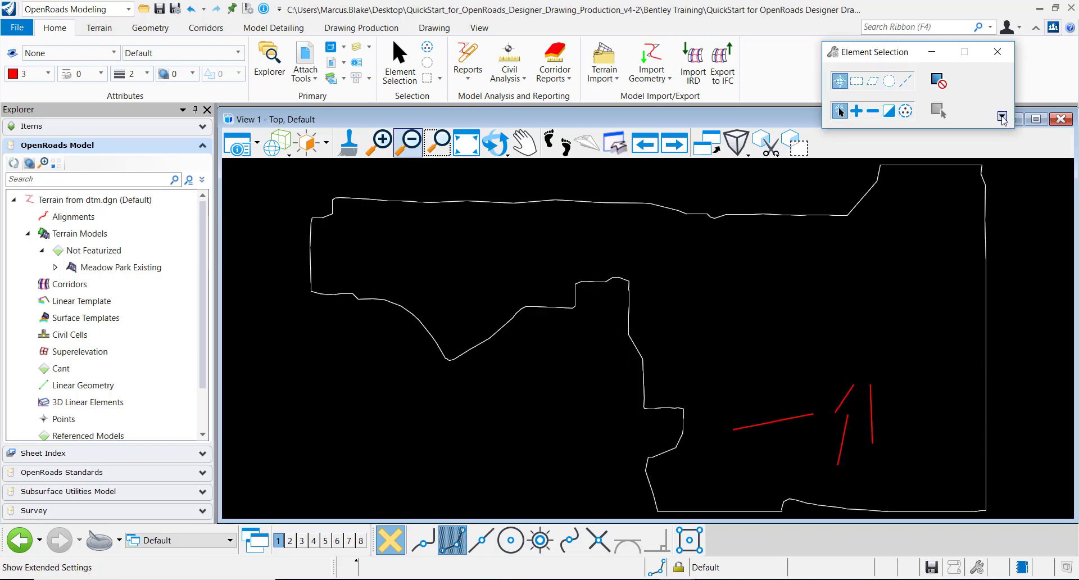
pyautogui.click(1002, 116)
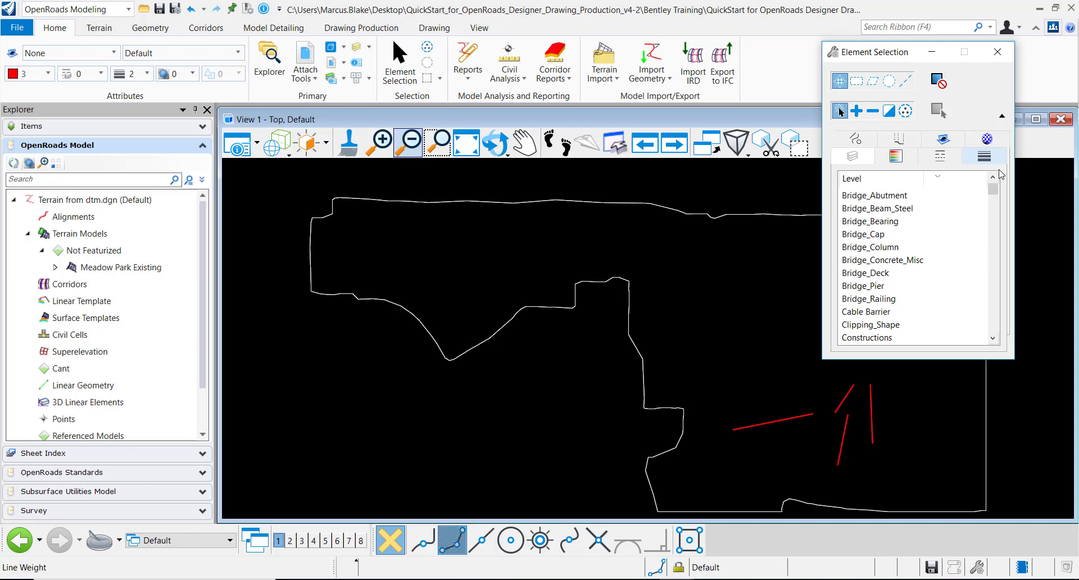
pyautogui.click(852, 157)
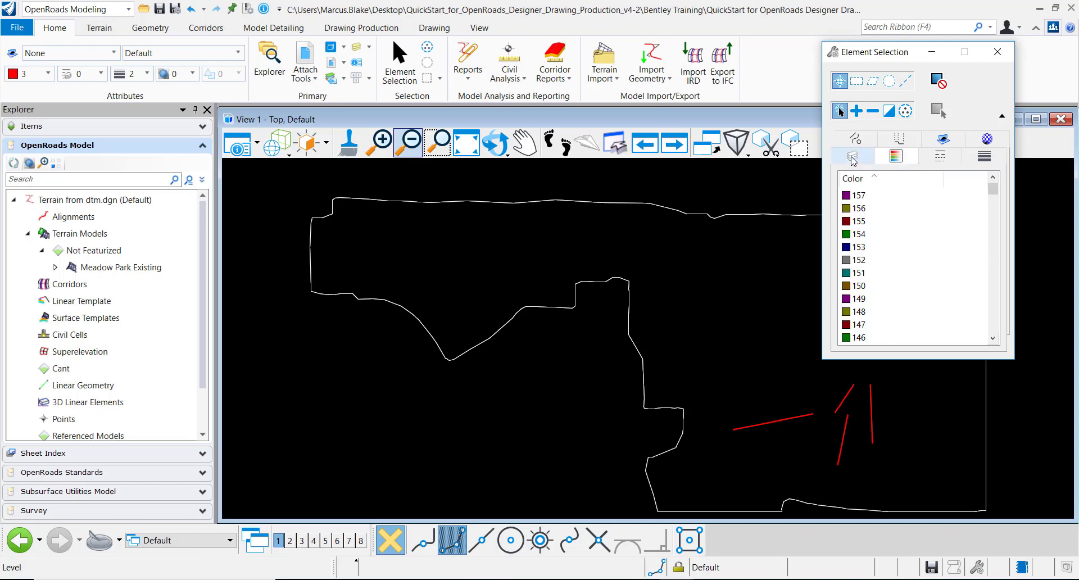
pyautogui.moveTo(854, 156)
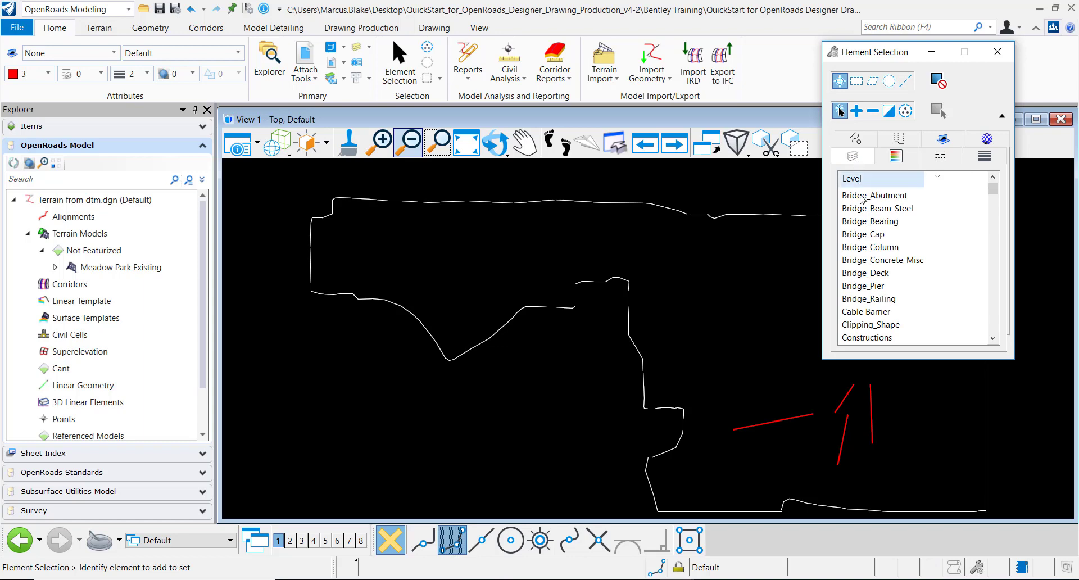
pyautogui.moveTo(864, 196)
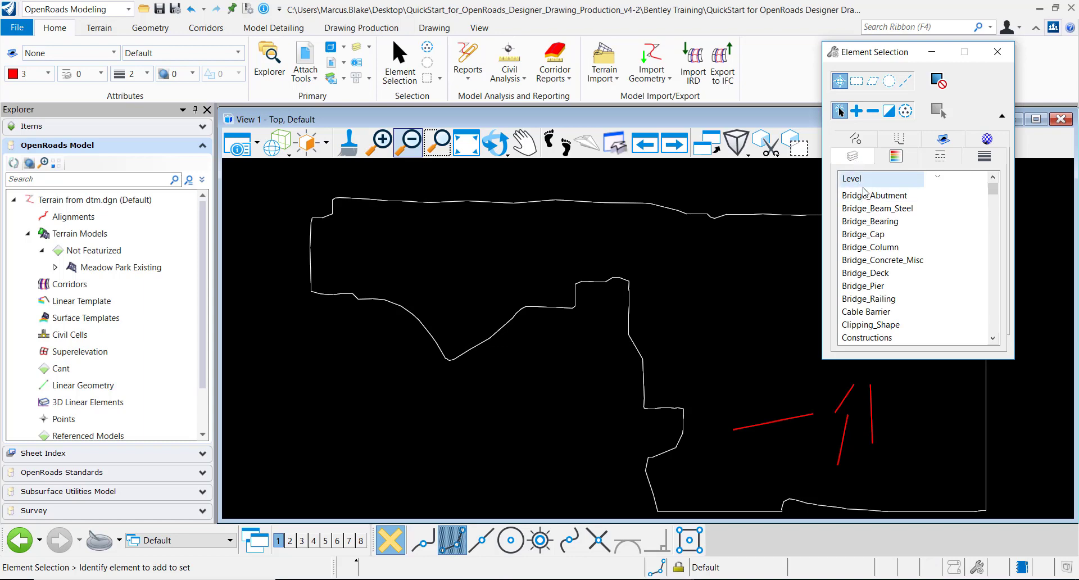
pyautogui.click(897, 157)
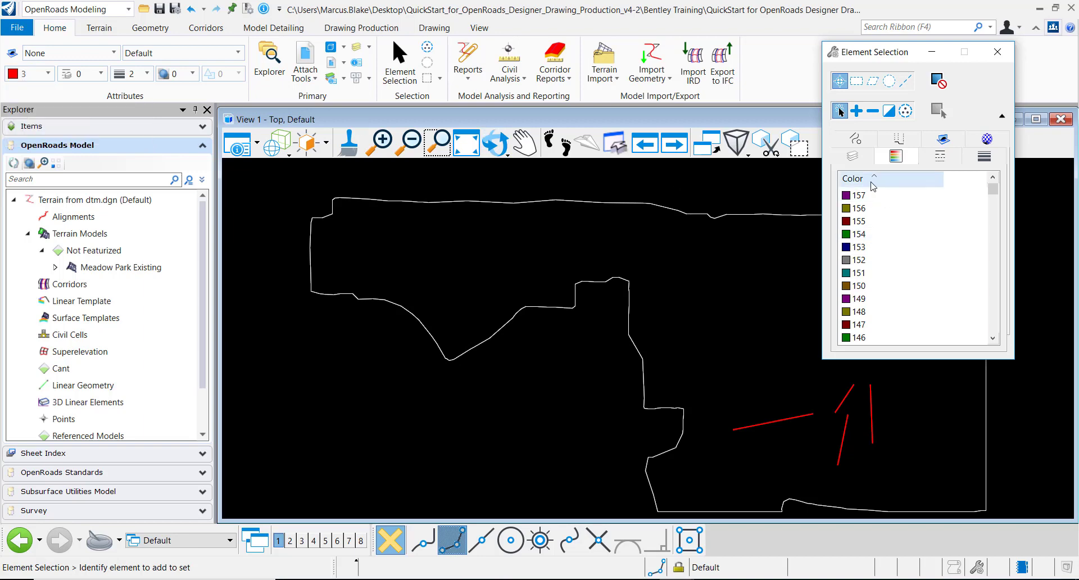
pyautogui.scroll(3)
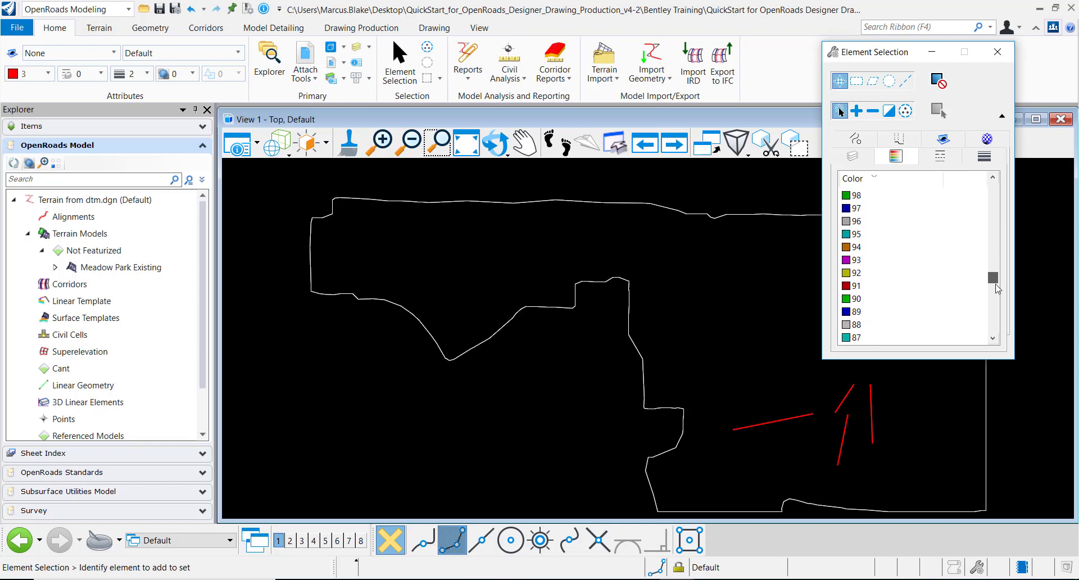
pyautogui.scroll(-3)
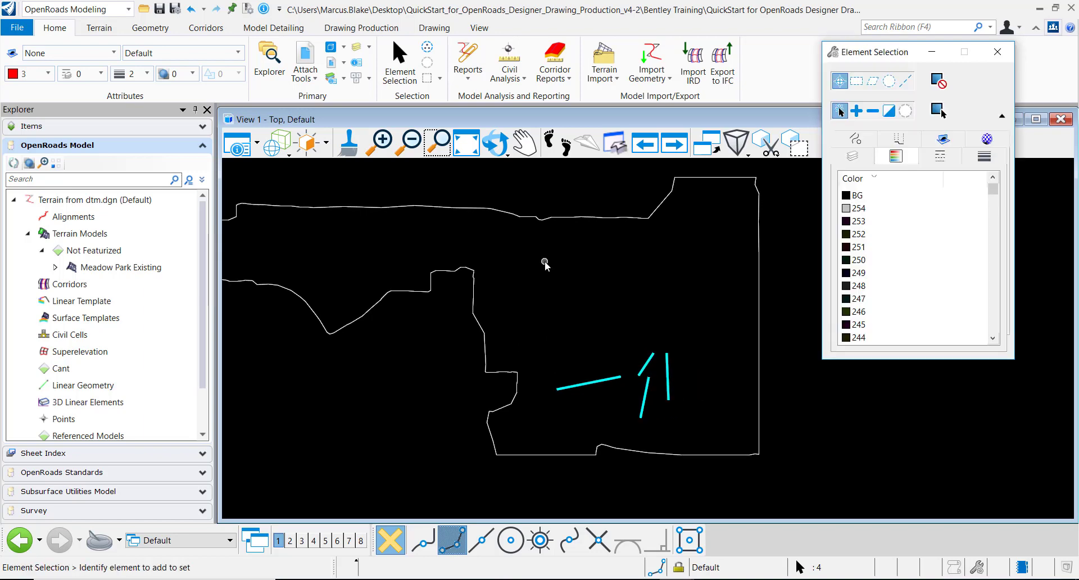
# Step: Set the terrain boundary's Triangles back to On, then reselect the red lines with Element Selection
pyautogui.click(571, 217)
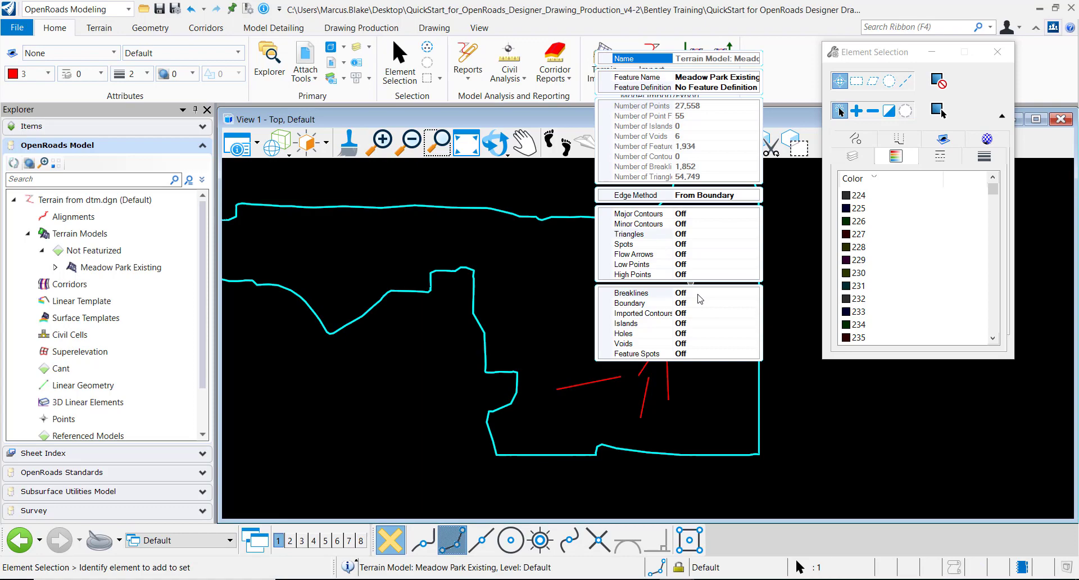
pyautogui.click(752, 234)
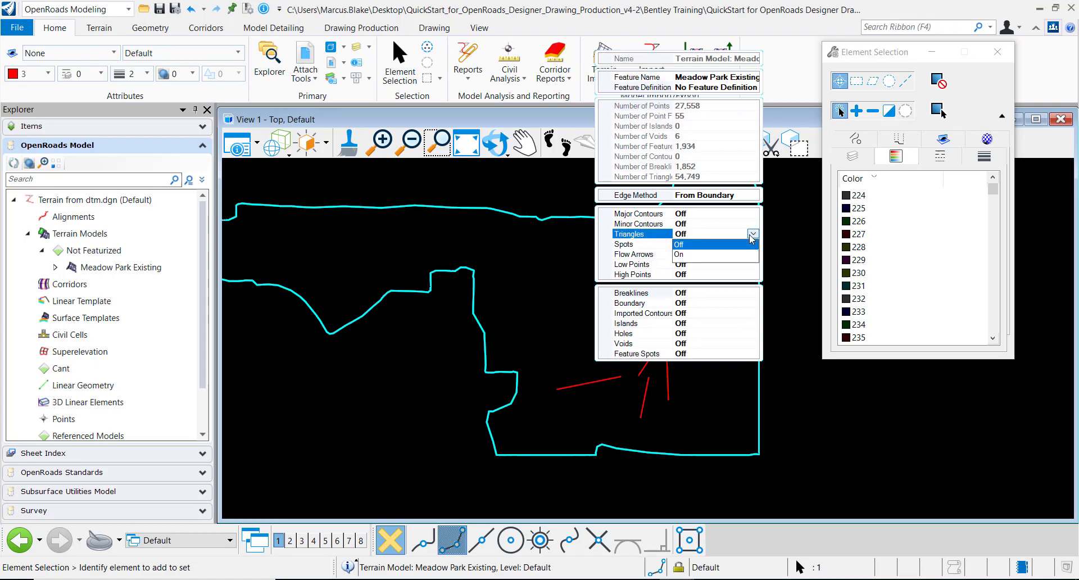
pyautogui.click(678, 254)
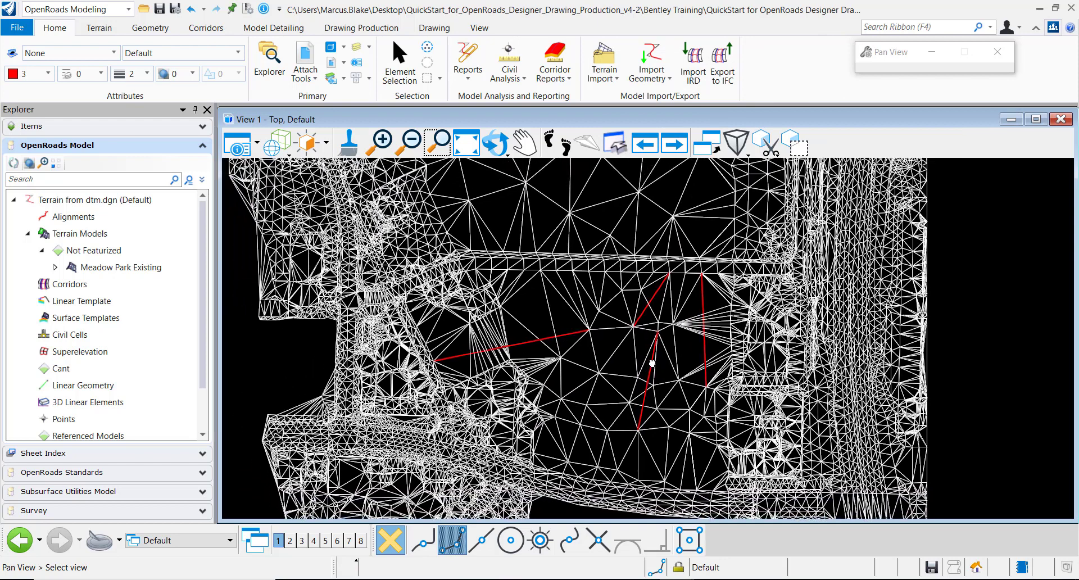
pyautogui.click(399, 62)
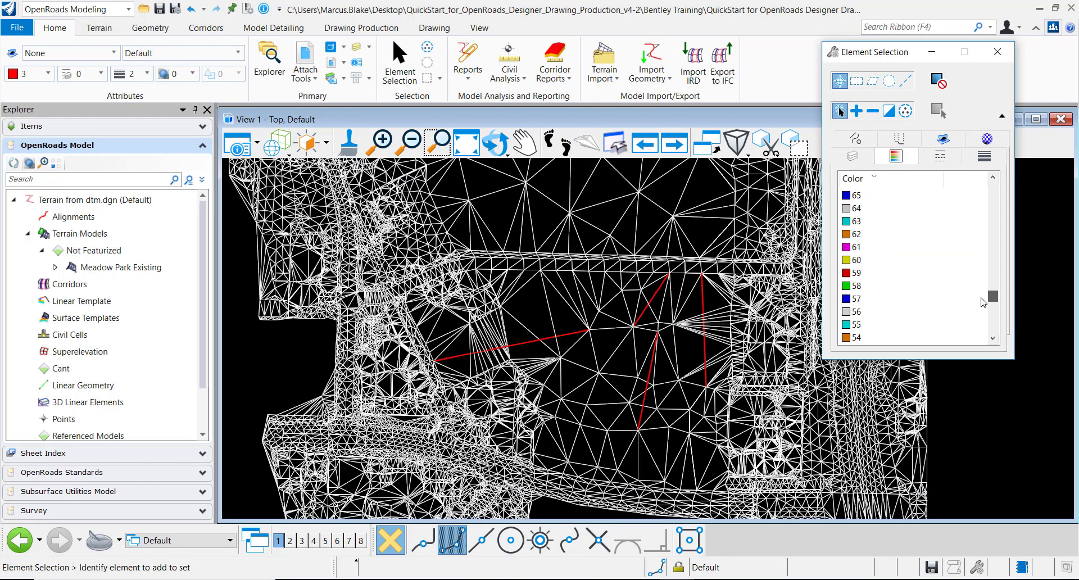
pyautogui.scroll(-3)
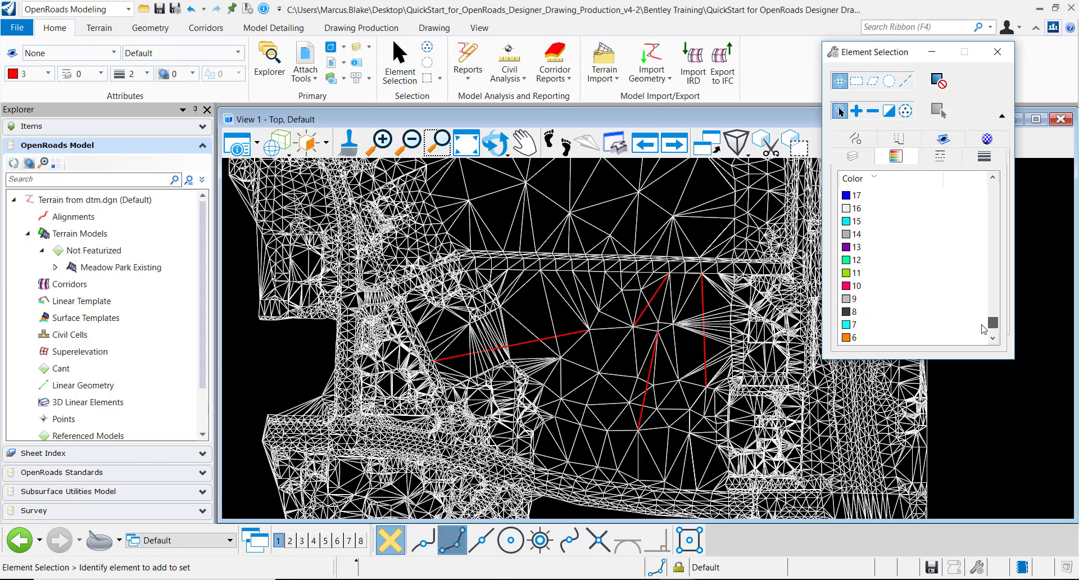
pyautogui.scroll(-3)
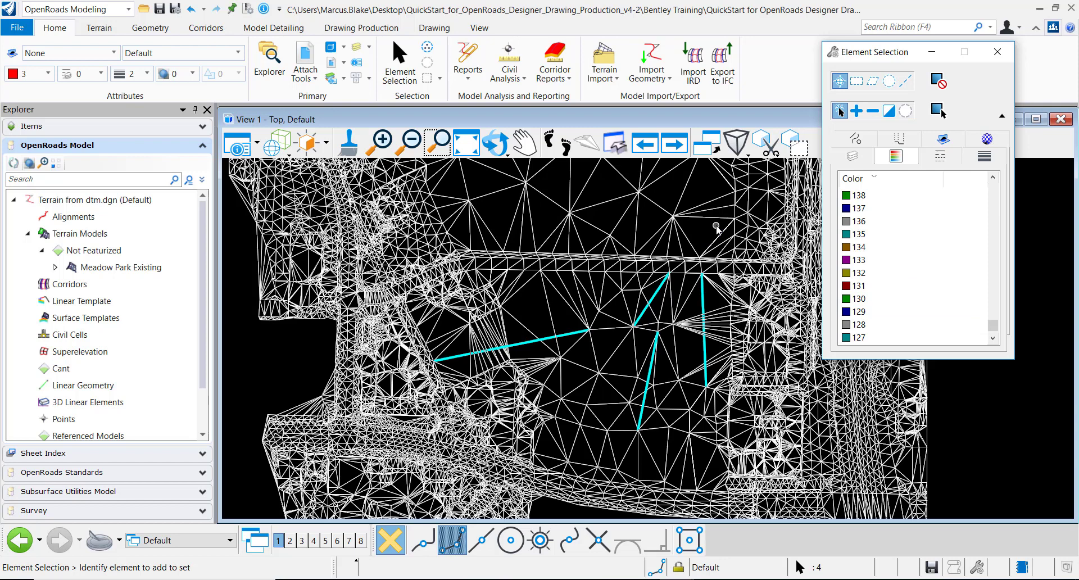
# Step: Start Terrain > Feature Management > Add Features with Break Line as the feature type
pyautogui.click(99, 27)
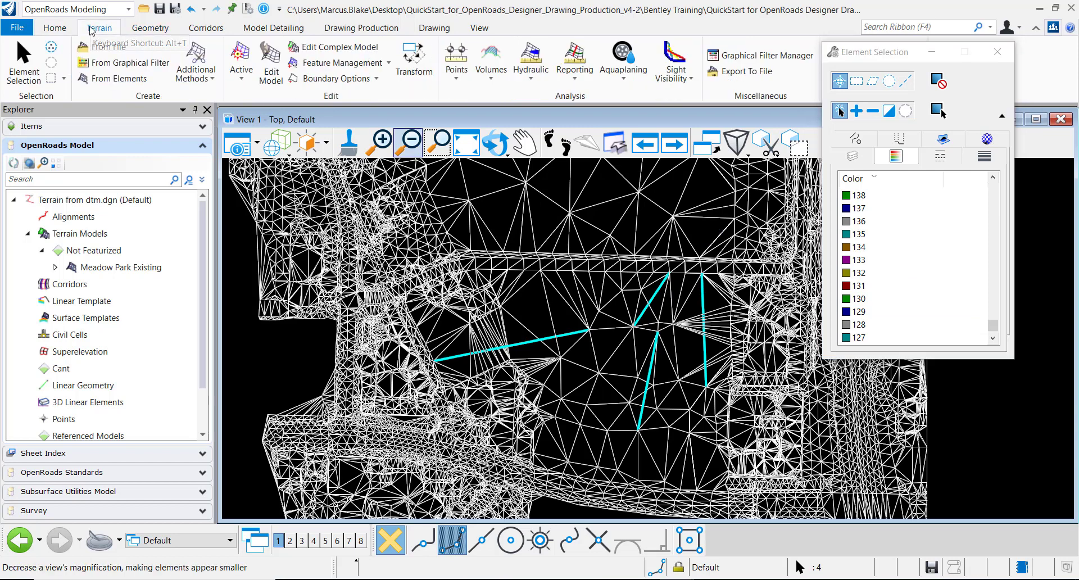
pyautogui.click(342, 63)
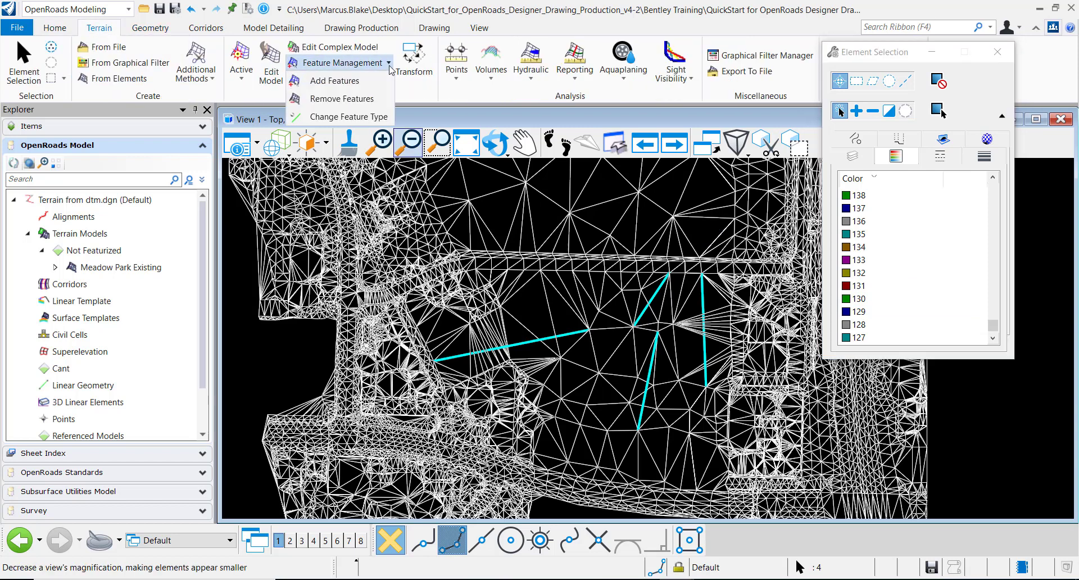
pyautogui.moveTo(335, 81)
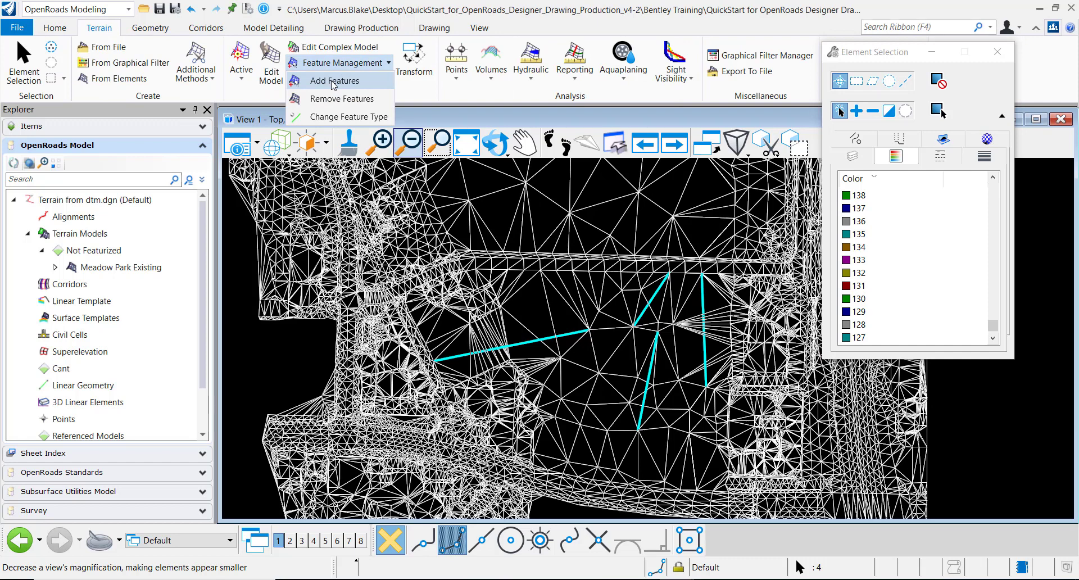
pyautogui.click(334, 81)
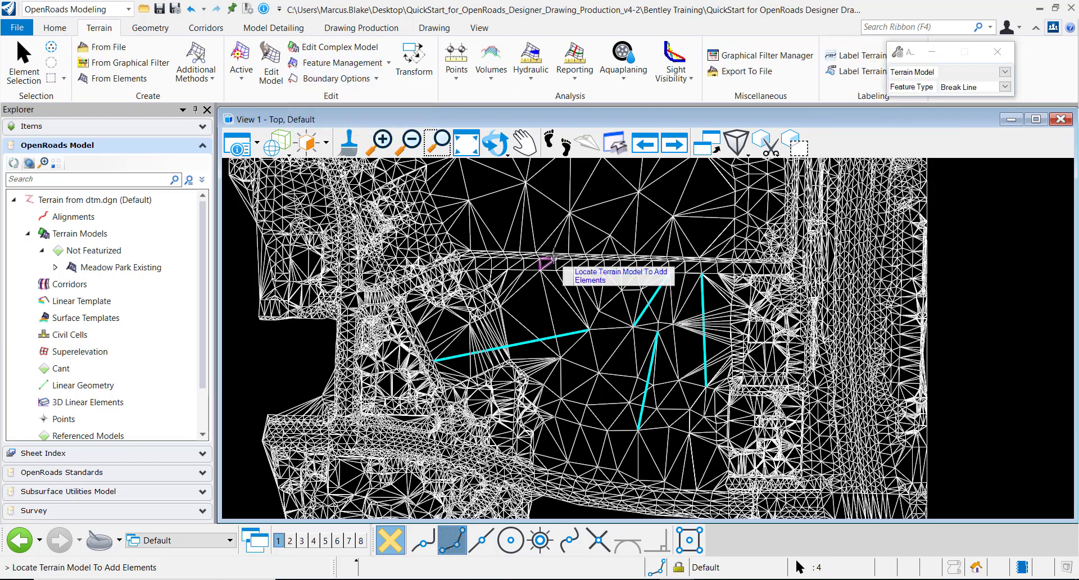
pyautogui.moveTo(529, 309)
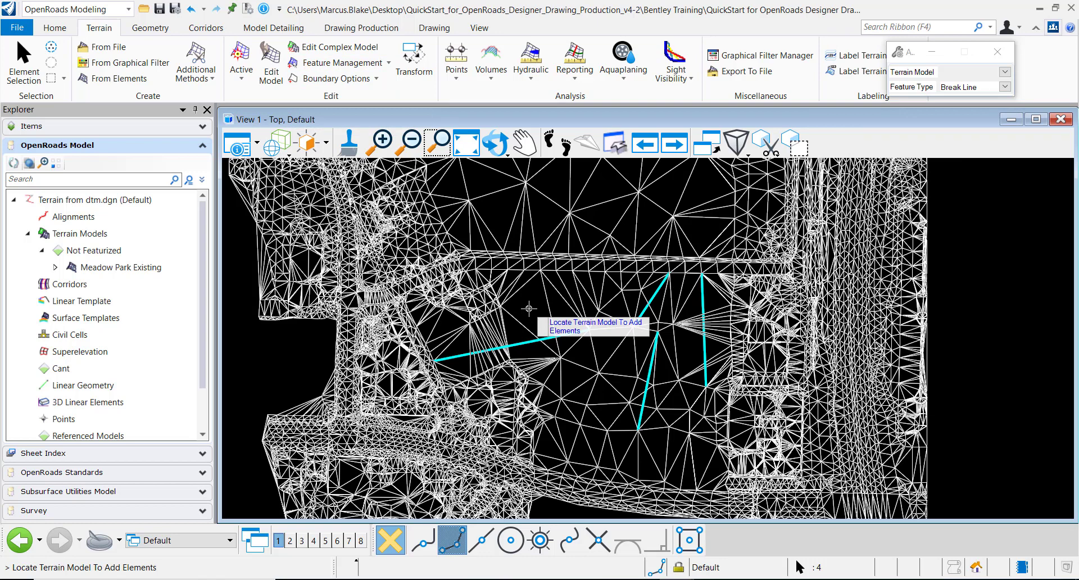
pyautogui.moveTo(892, 107)
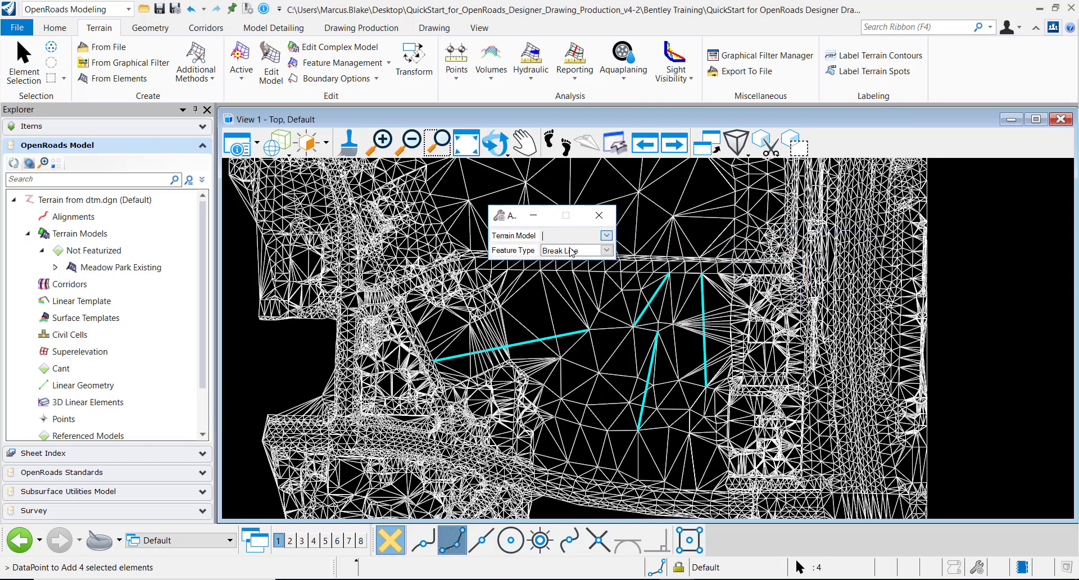
# Step: Choose Meadow Park Existing as the terrain receiving the four break lines
pyautogui.click(606, 235)
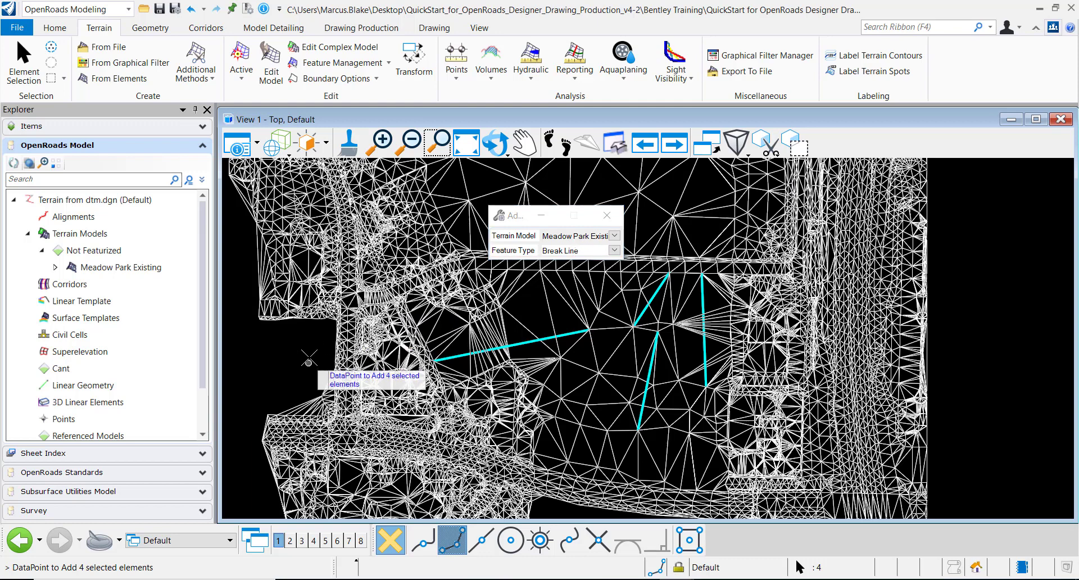
pyautogui.moveTo(256, 341)
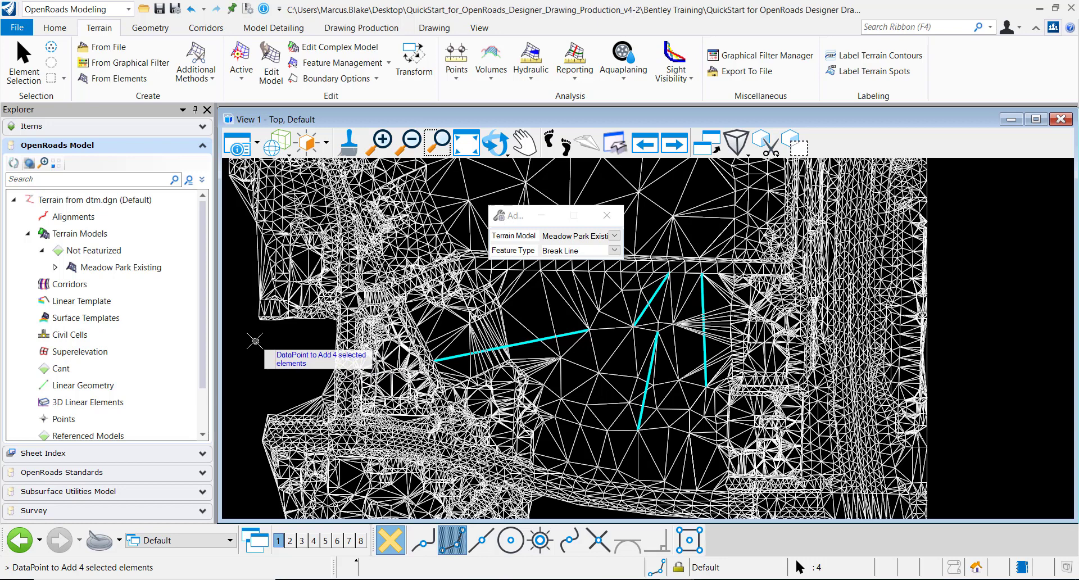
pyautogui.moveTo(231, 336)
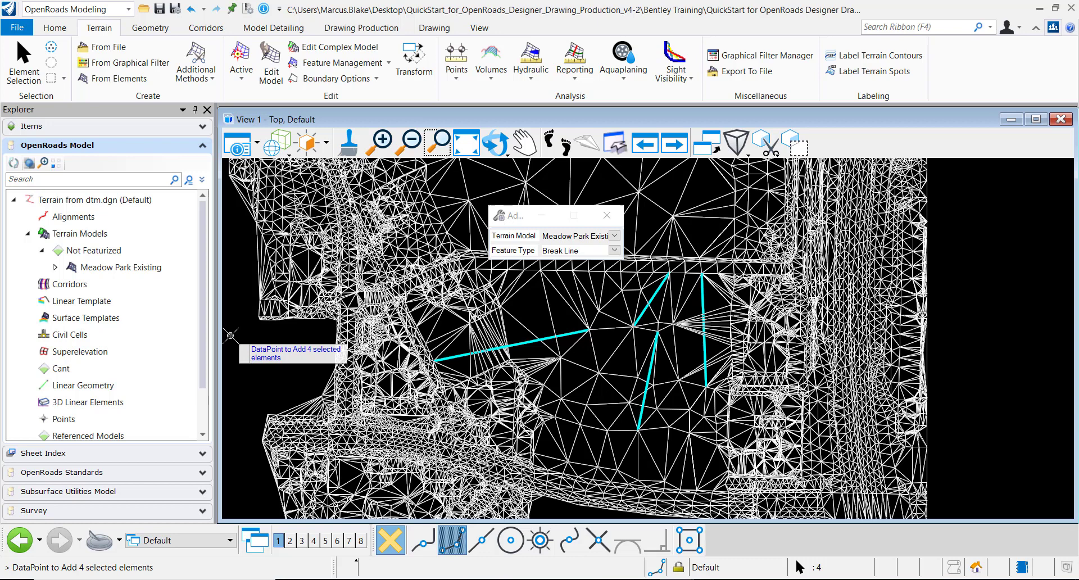
pyautogui.moveTo(235, 334)
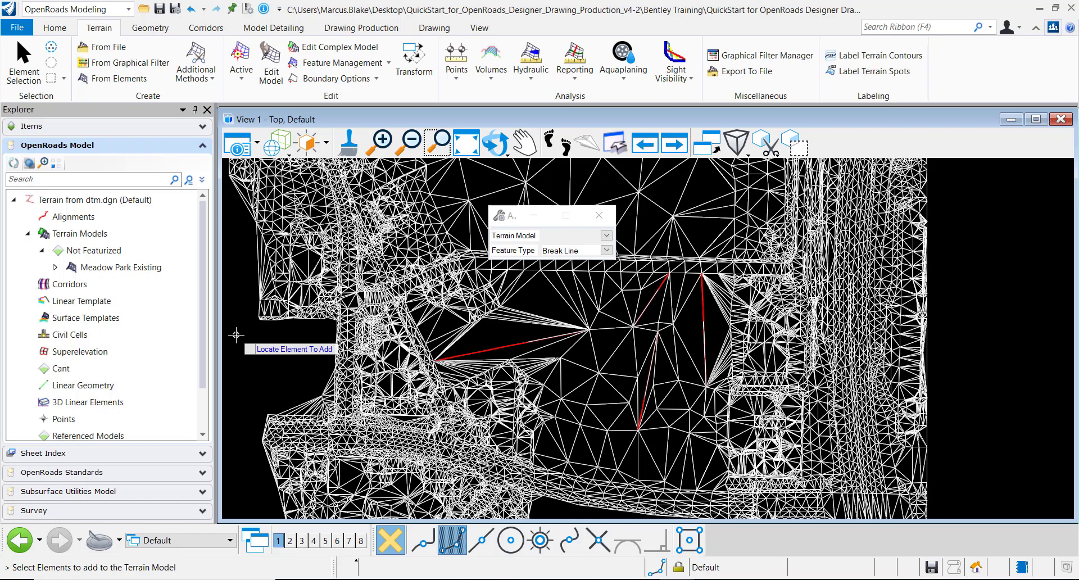
pyautogui.moveTo(236, 335)
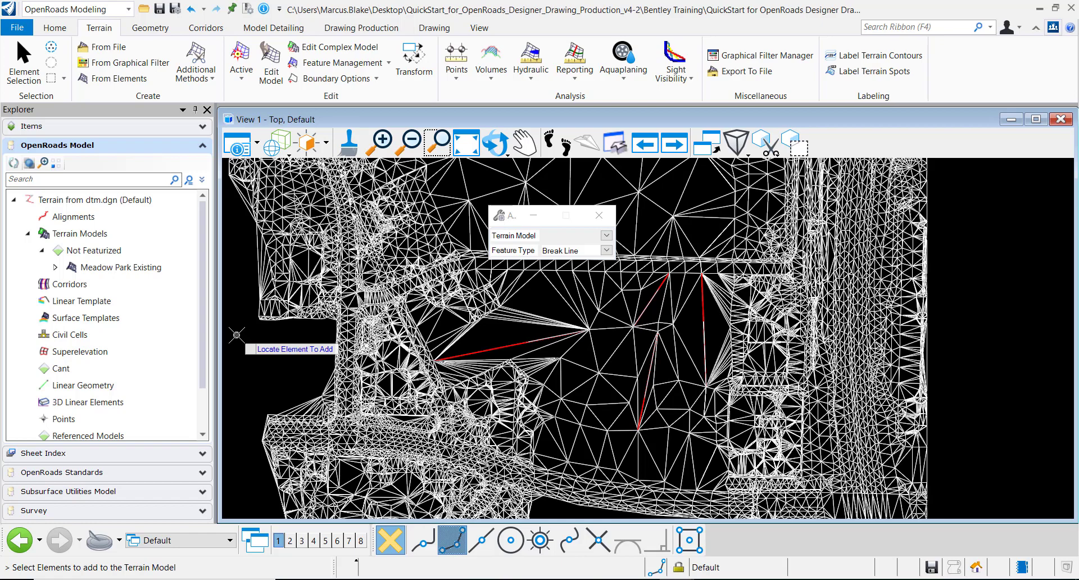